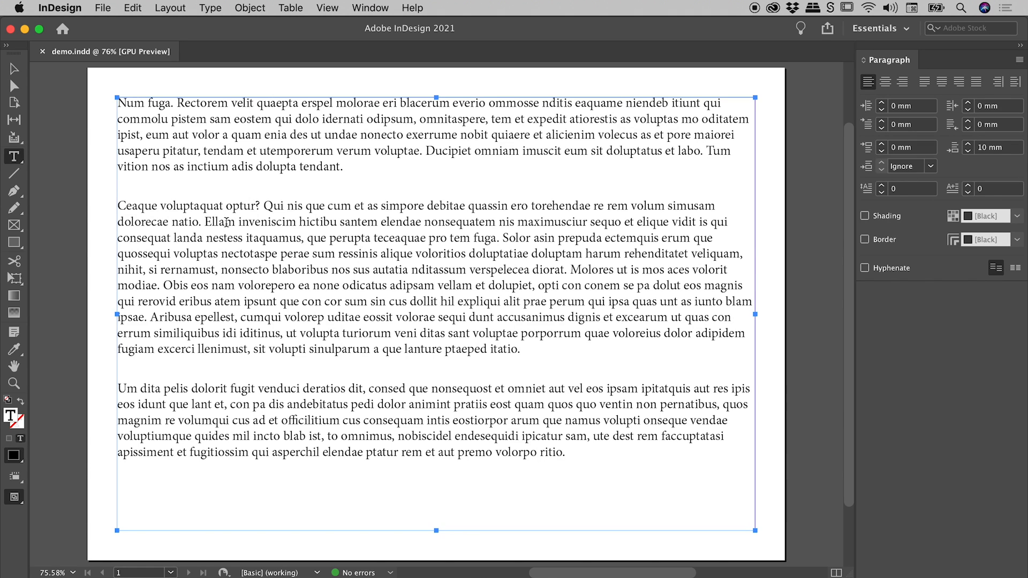
Select all the placeholder text in the frame with Cmd+A
{"action": "key", "text": "cmd+a"}
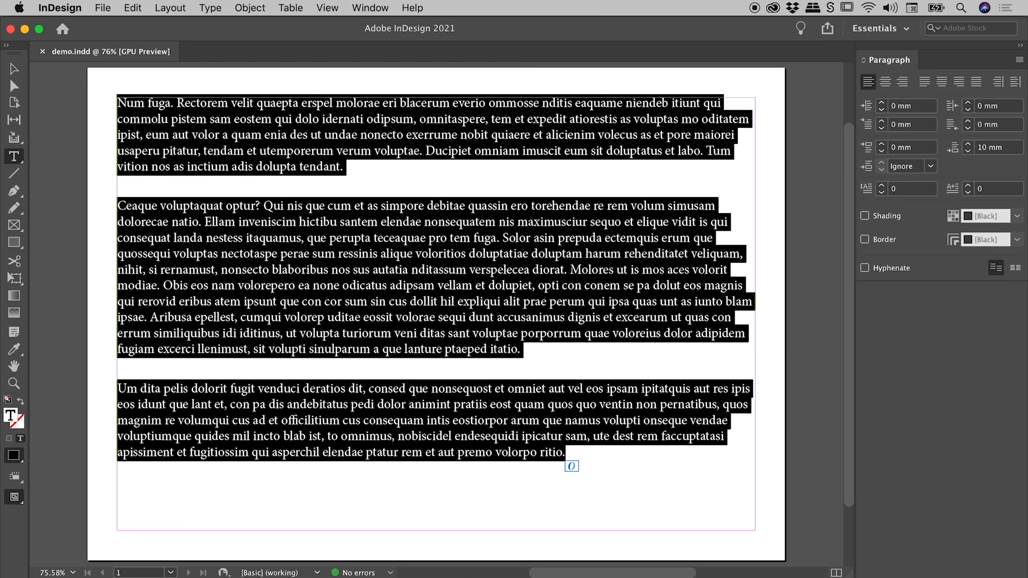
{"action": "mouse_move", "coordinate": [890, 63]}
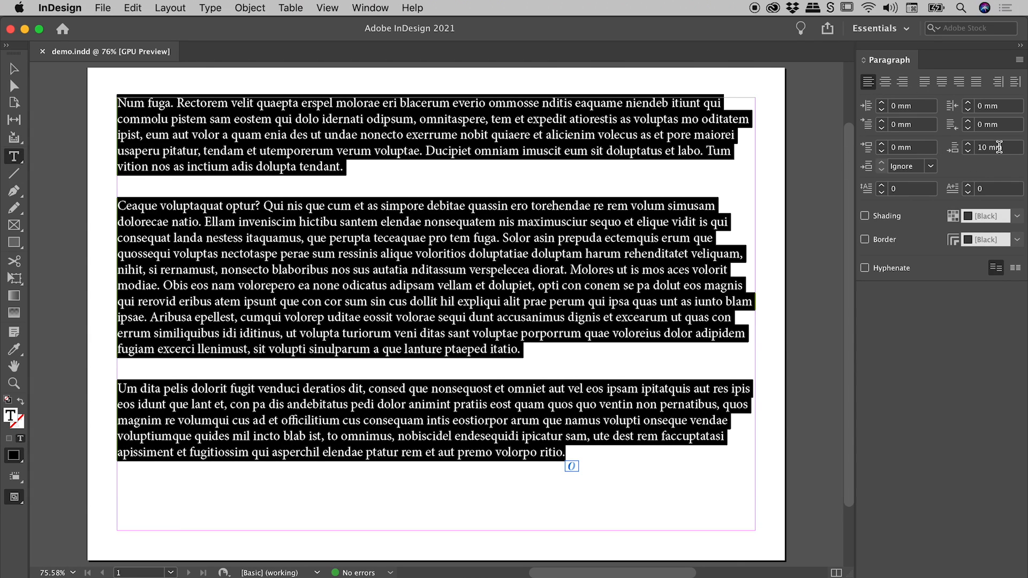
{"action": "mouse_move", "coordinate": [673, 175]}
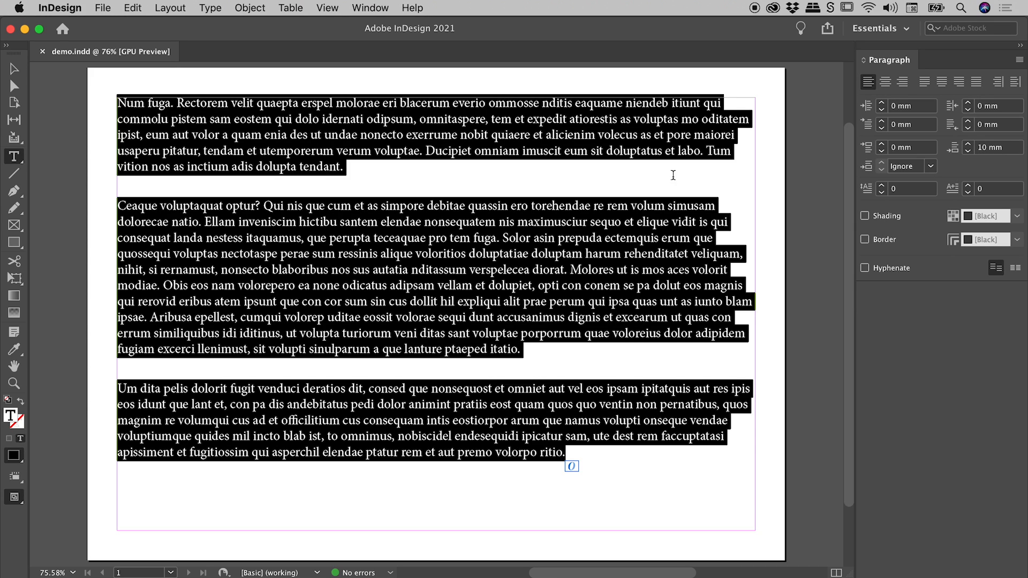
{"action": "mouse_move", "coordinate": [395, 185]}
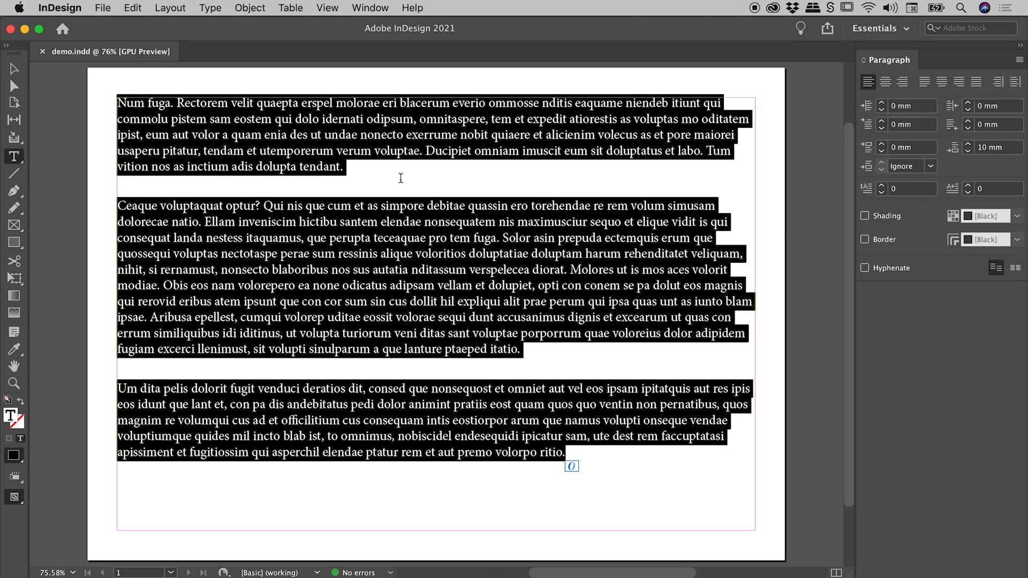
{"action": "left_click", "coordinate": [571, 270]}
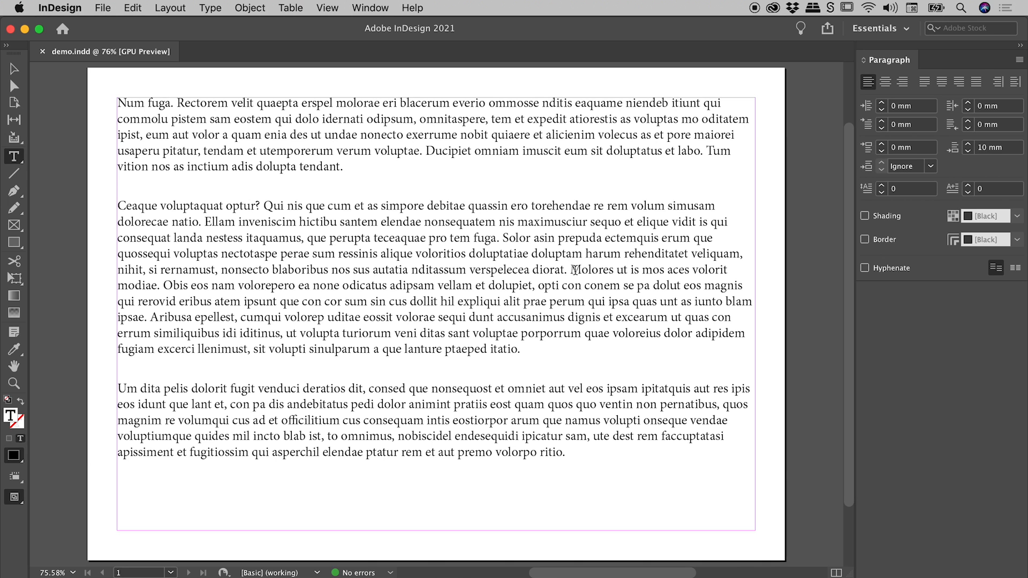
{"action": "mouse_move", "coordinate": [576, 270]}
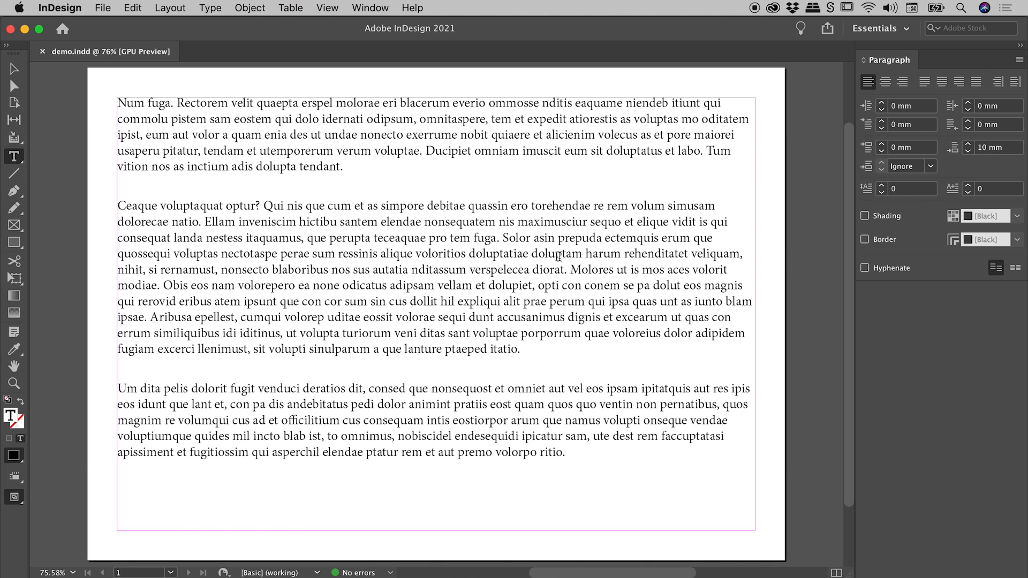
{"action": "mouse_move", "coordinate": [577, 287]}
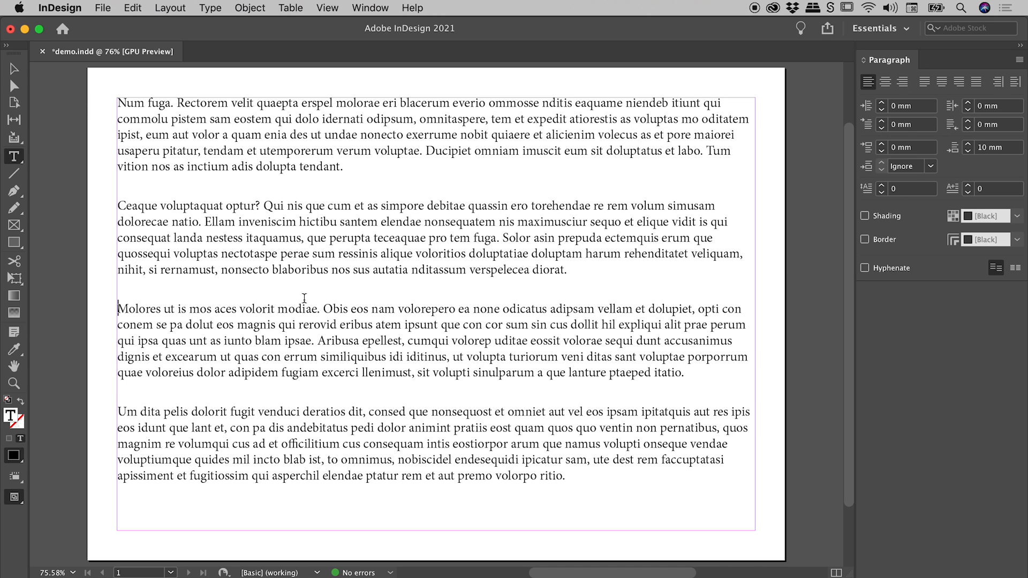
{"action": "mouse_move", "coordinate": [267, 293]}
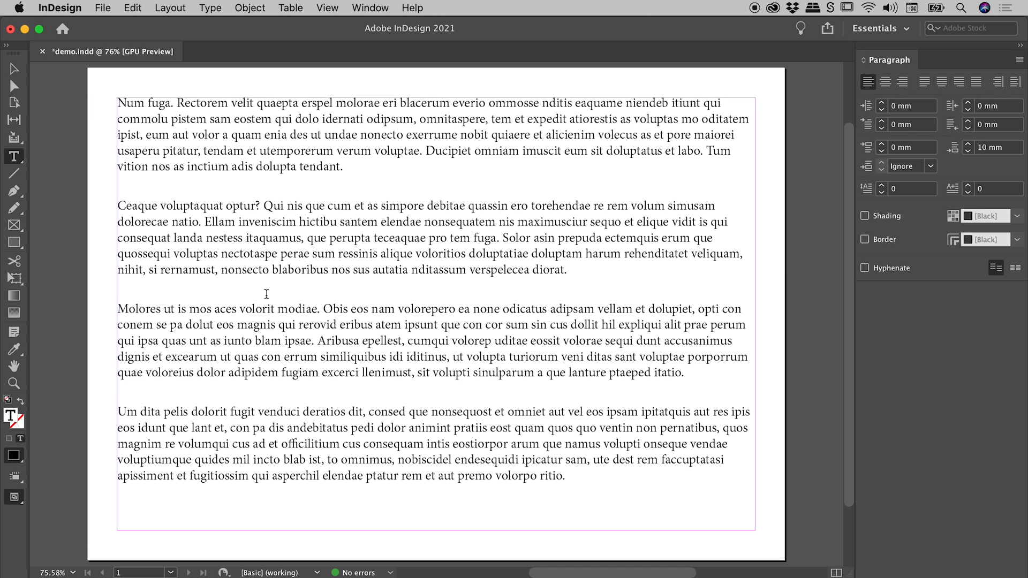
{"action": "mouse_move", "coordinate": [183, 290]}
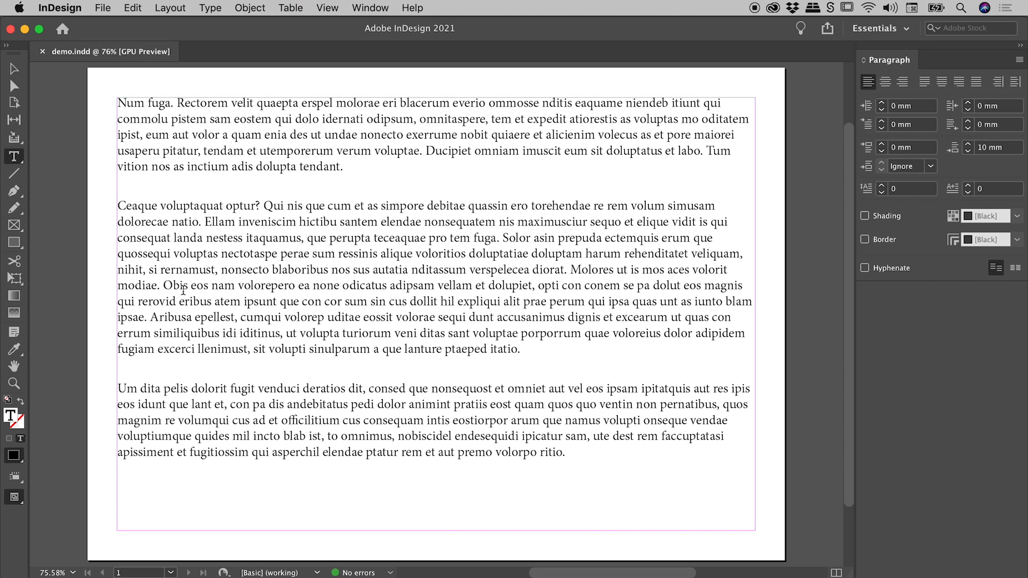
Insert a forced line break before 'Molores' via Type > Insert Break Character
{"action": "left_click", "coordinate": [570, 270]}
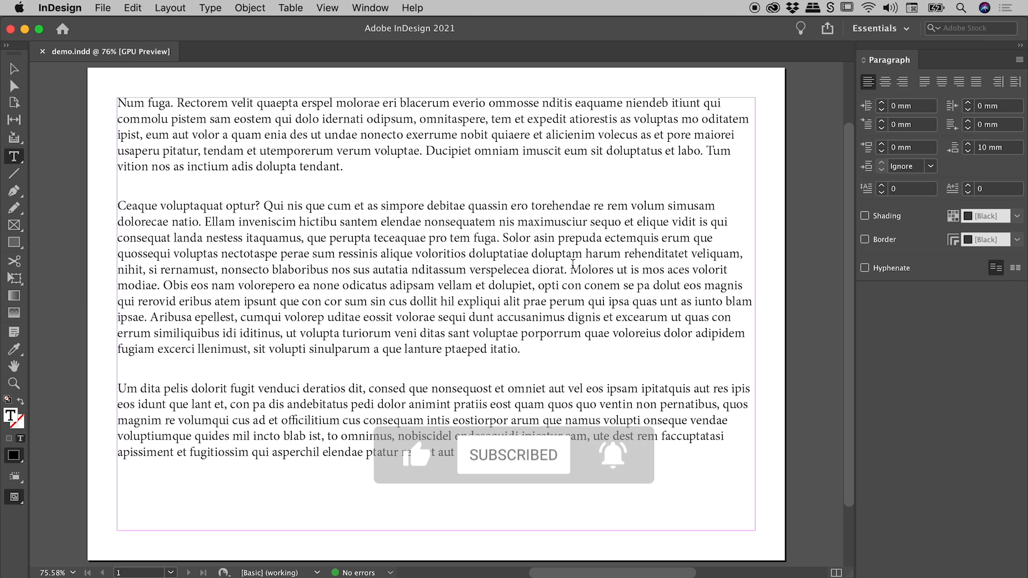
{"action": "left_click", "coordinate": [210, 7]}
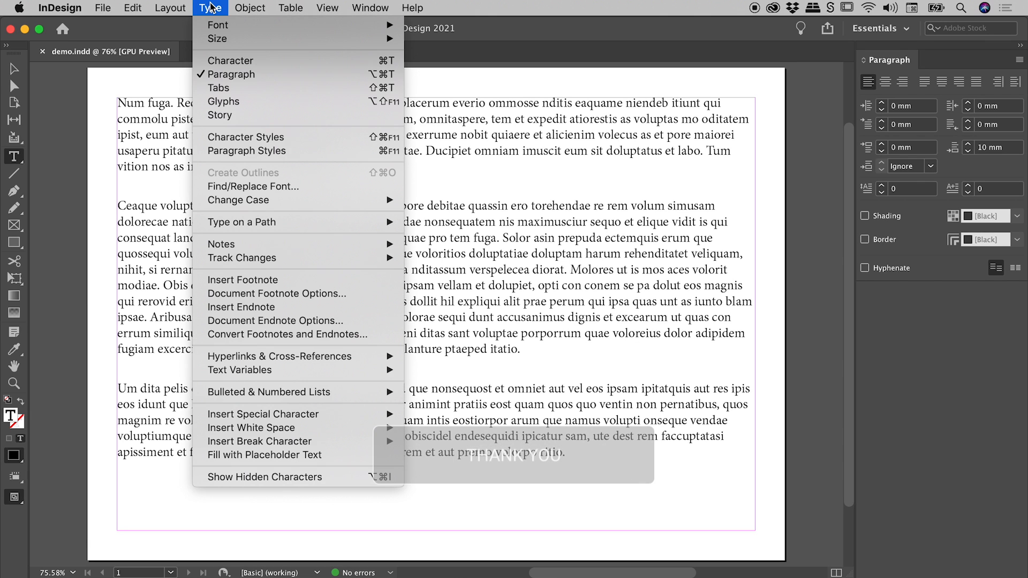
{"action": "mouse_move", "coordinate": [262, 441]}
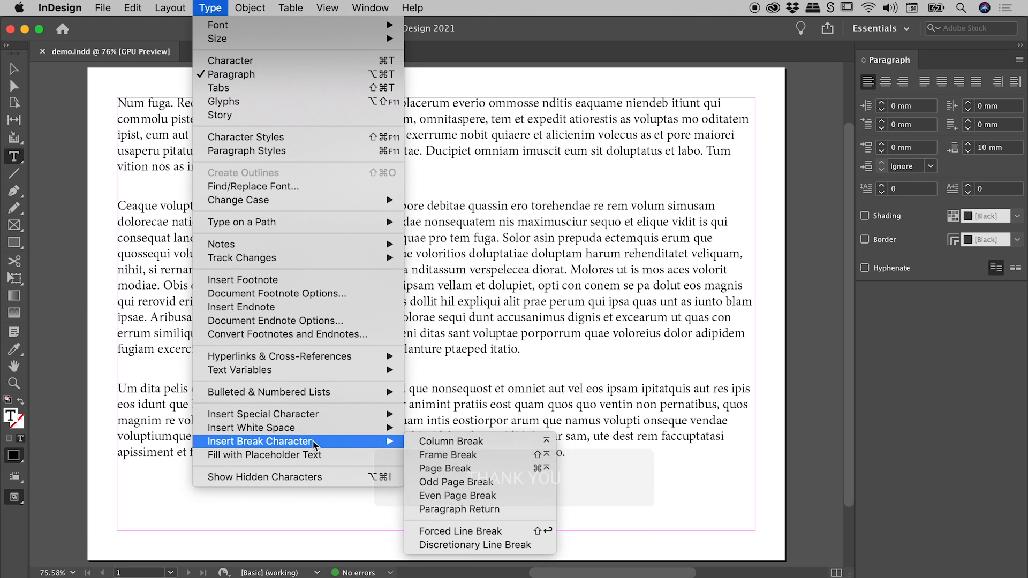
{"action": "mouse_move", "coordinate": [460, 532]}
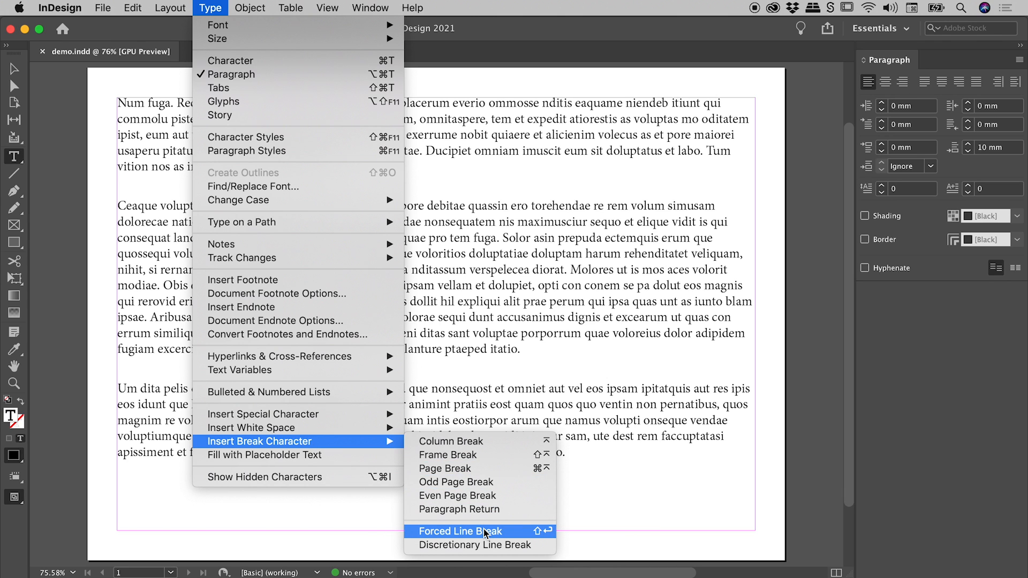
{"action": "left_click", "coordinate": [461, 531]}
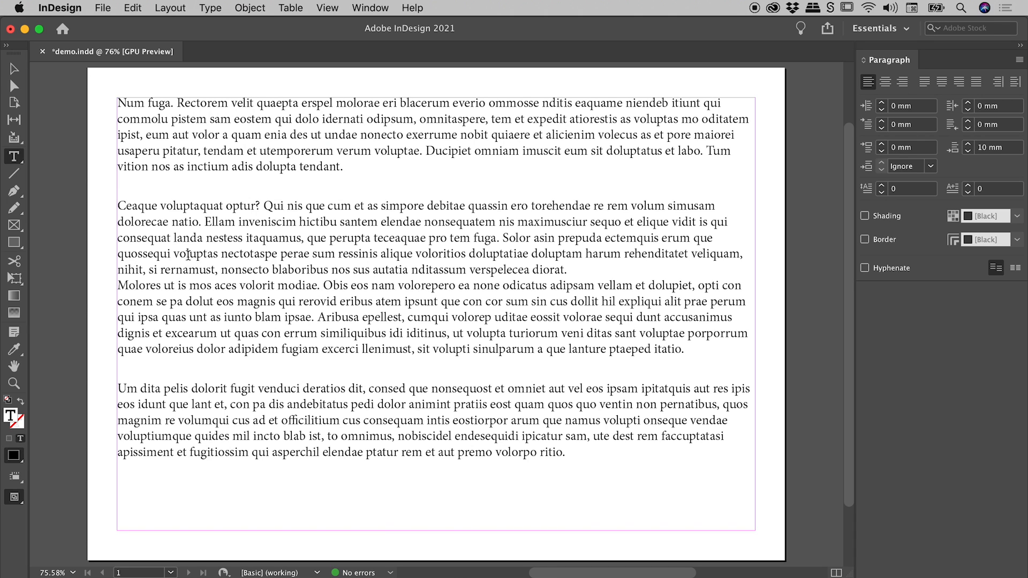
Insert a forced line break before 'Obis' and highlight the text spanning the new breaks
{"action": "left_click_drag", "start_coordinate": [190, 222], "coordinate": [185, 348]}
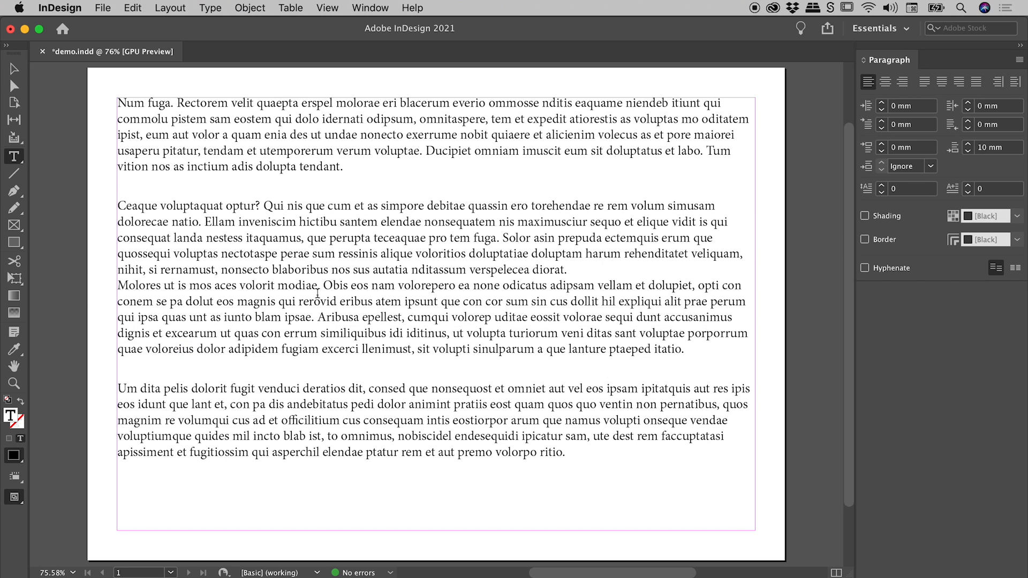
{"action": "left_click", "coordinate": [320, 294]}
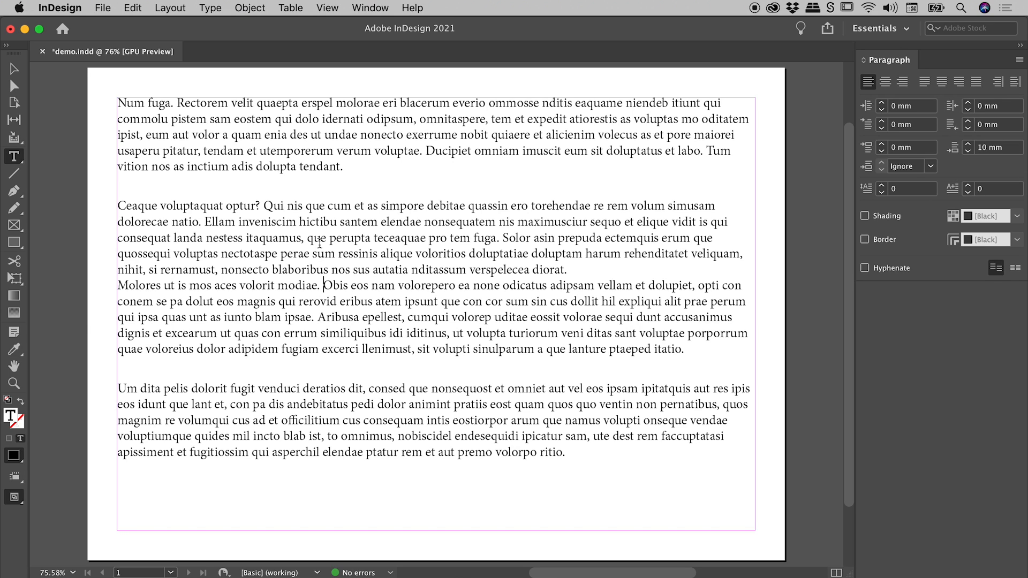
{"action": "left_click", "coordinate": [323, 285]}
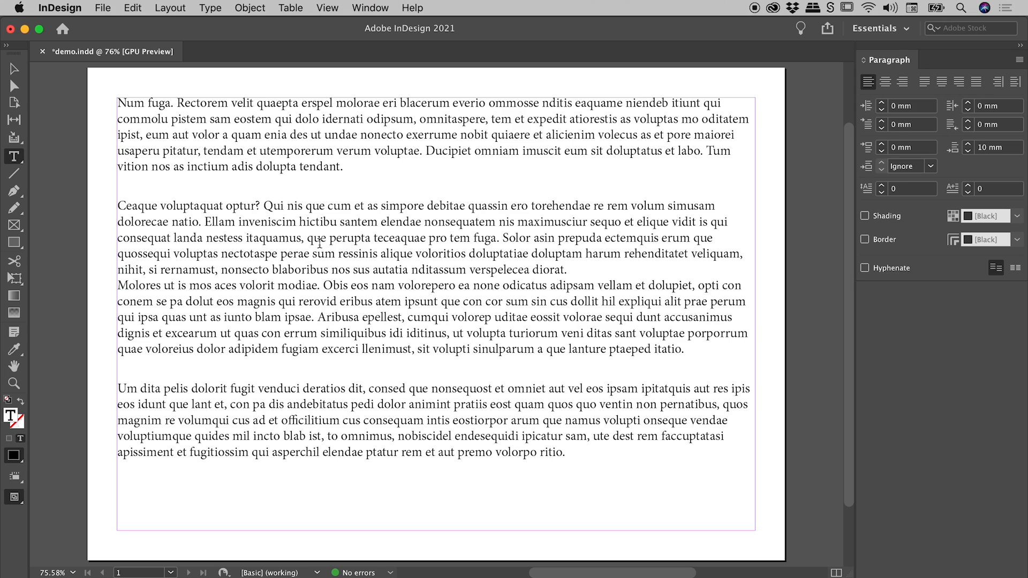
{"action": "left_click", "coordinate": [323, 285]}
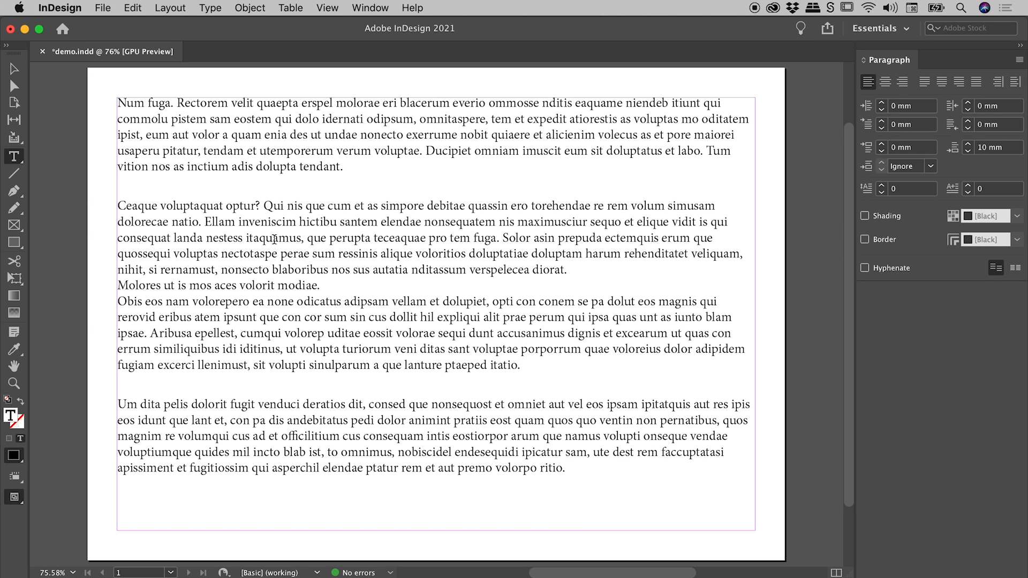
{"action": "left_click_drag", "start_coordinate": [273, 238], "coordinate": [285, 350]}
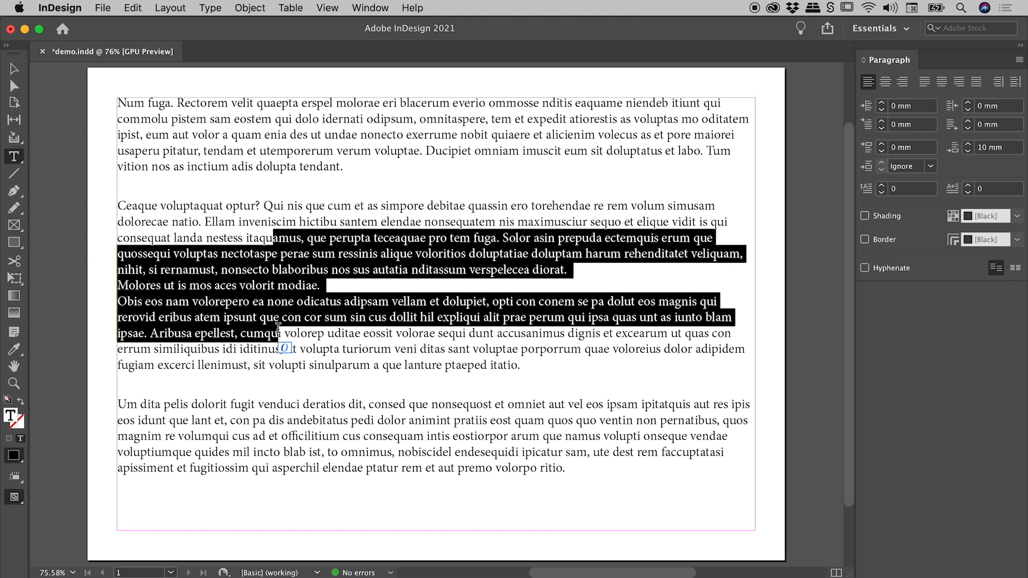